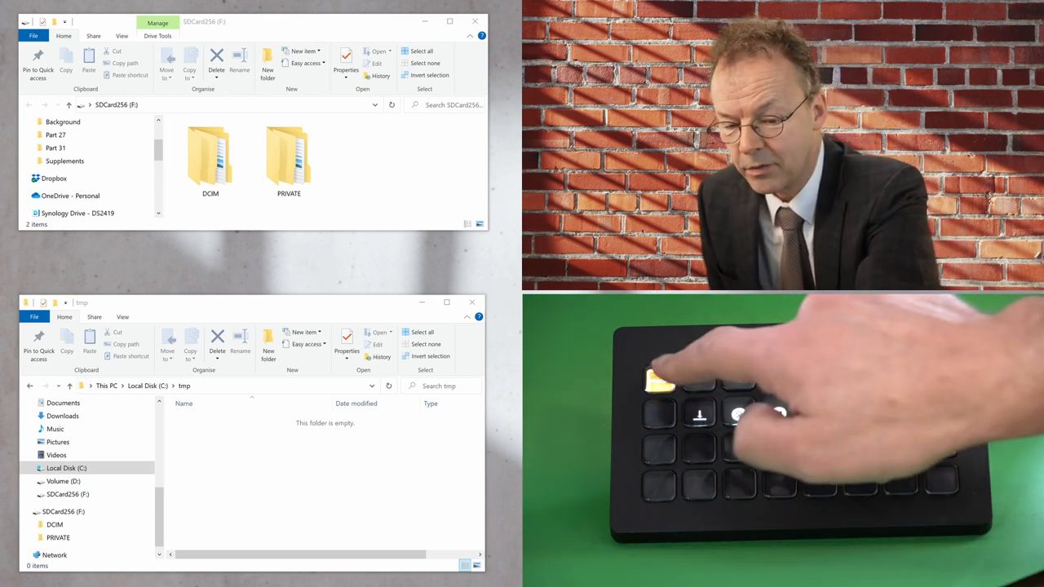
# Step: Bring the InstructionsPhotoWorkflow.txt Notepad window forward to read the five-step workflow
pyautogui.click(661, 376)
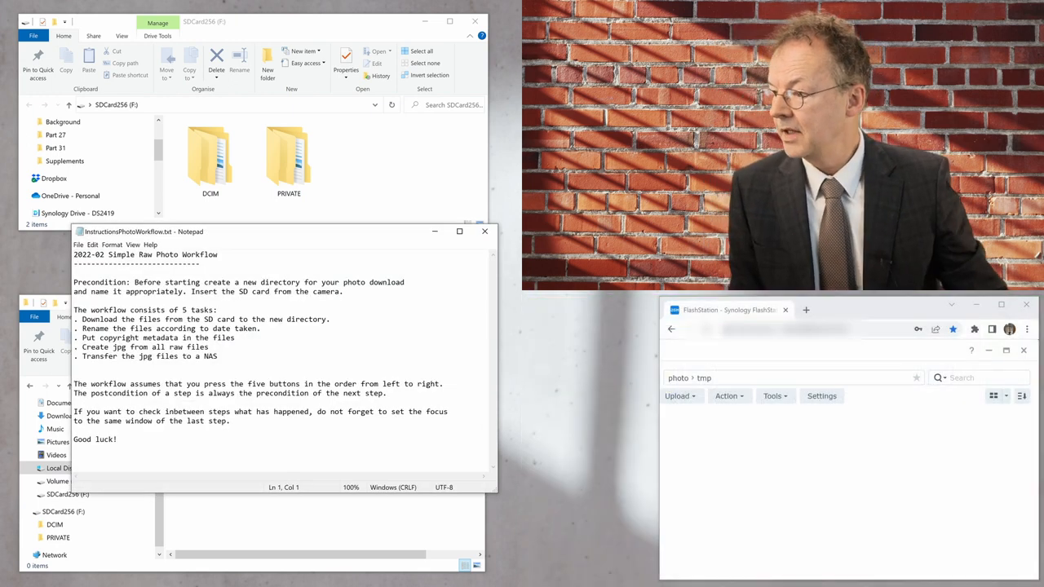
pyautogui.click(289, 155)
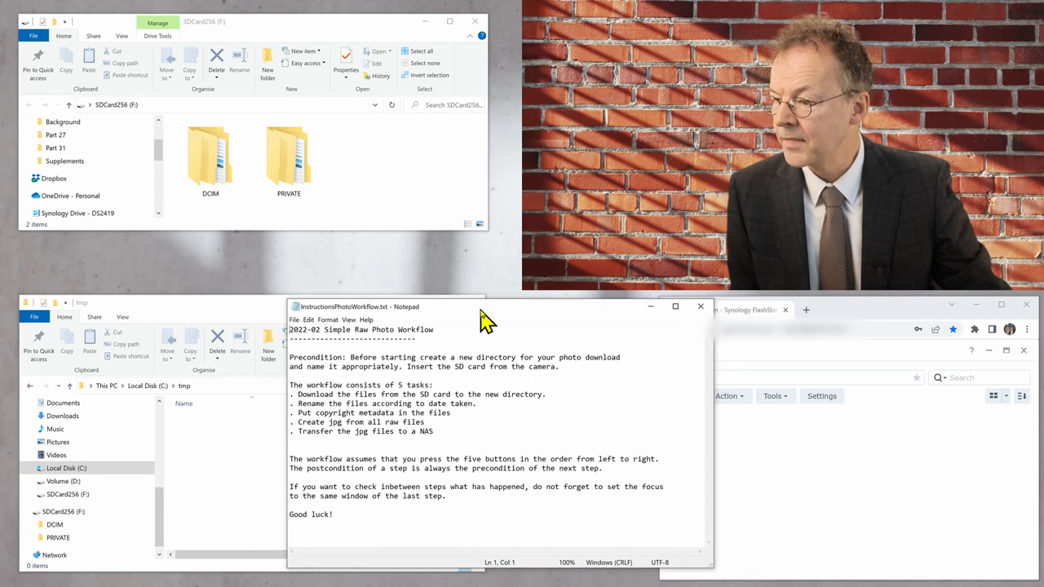
pyautogui.moveTo(427, 415)
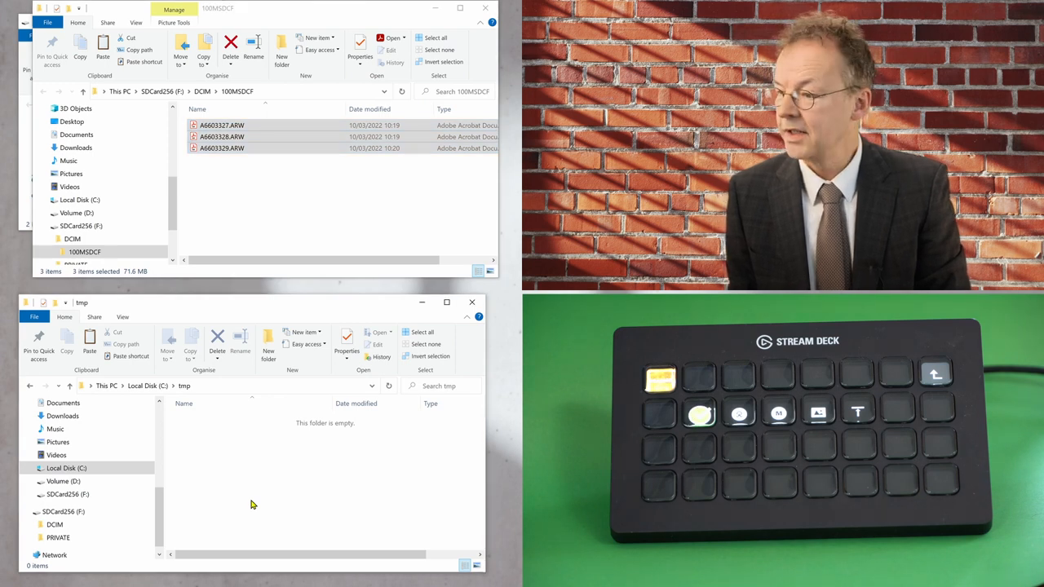
# Step: Focus the empty C:\temp folder window before the SD card photos are copied in
pyautogui.click(67, 338)
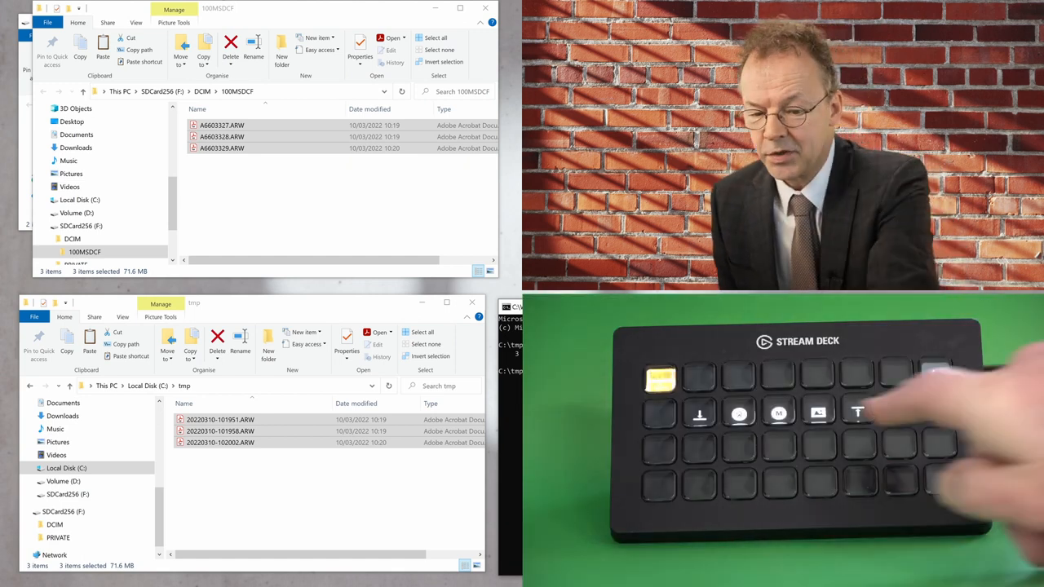
pyautogui.click(937, 374)
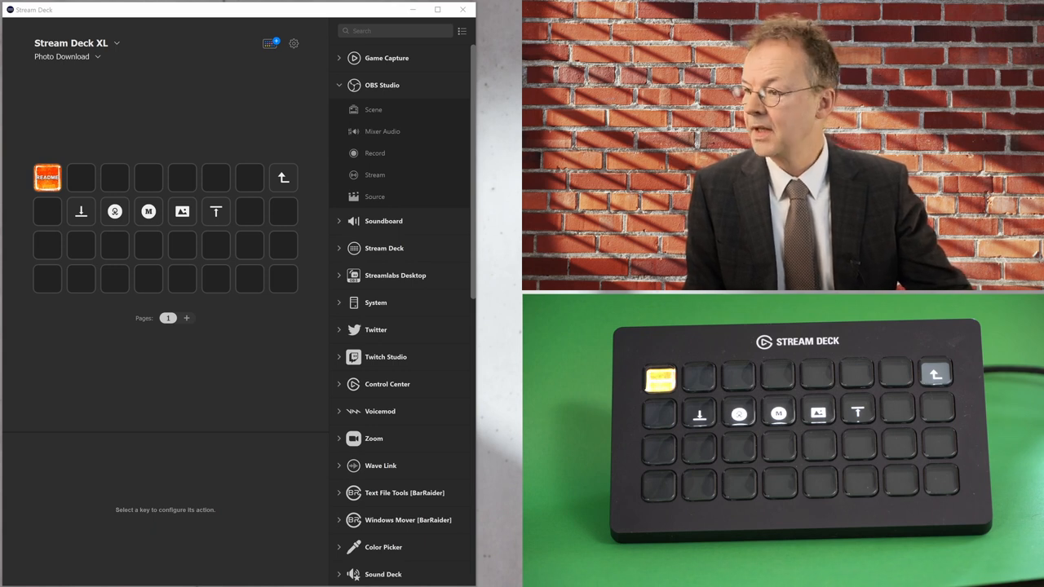
pyautogui.moveTo(135, 137)
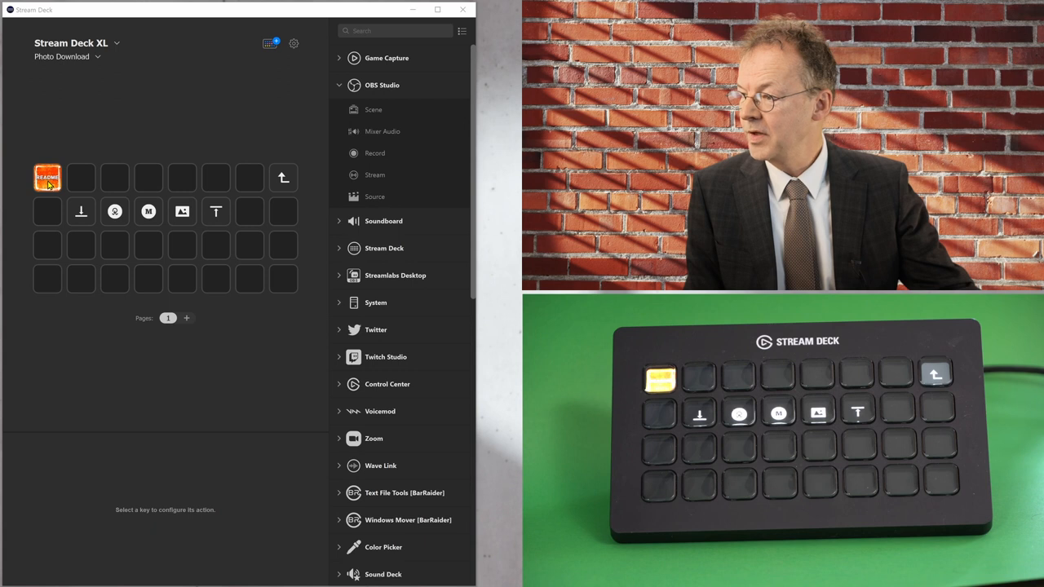
# Step: Inspect the README key's System: Open action, then the first workflow key's eight-action Multi Action
pyautogui.click(47, 178)
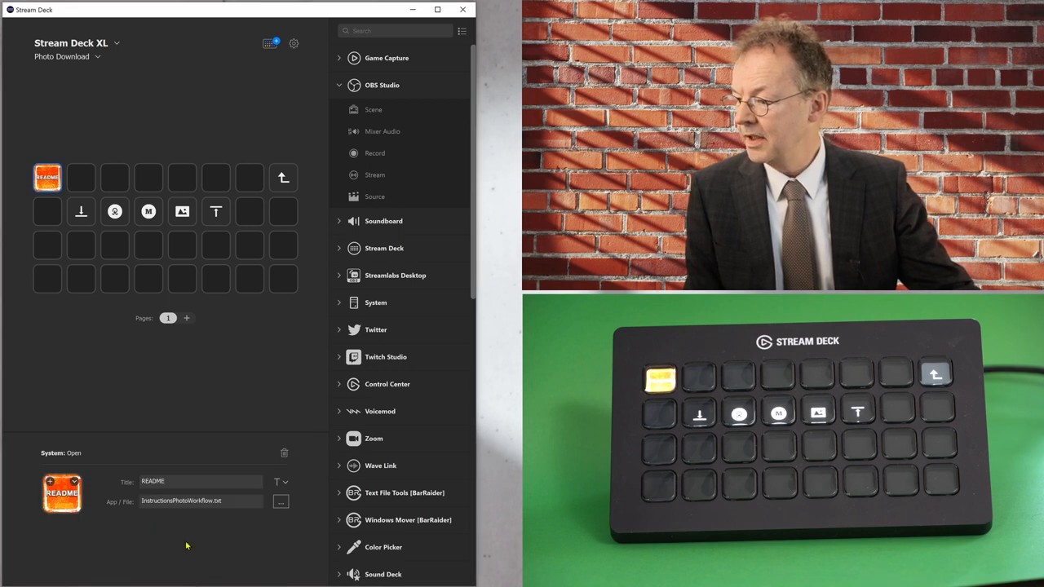
pyautogui.moveTo(161, 515)
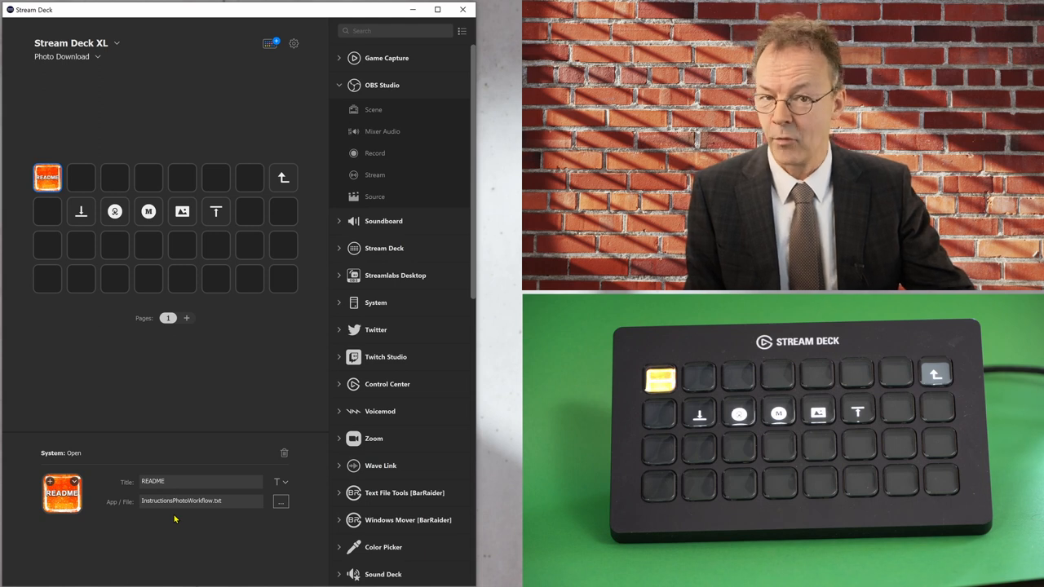
pyautogui.moveTo(81, 213)
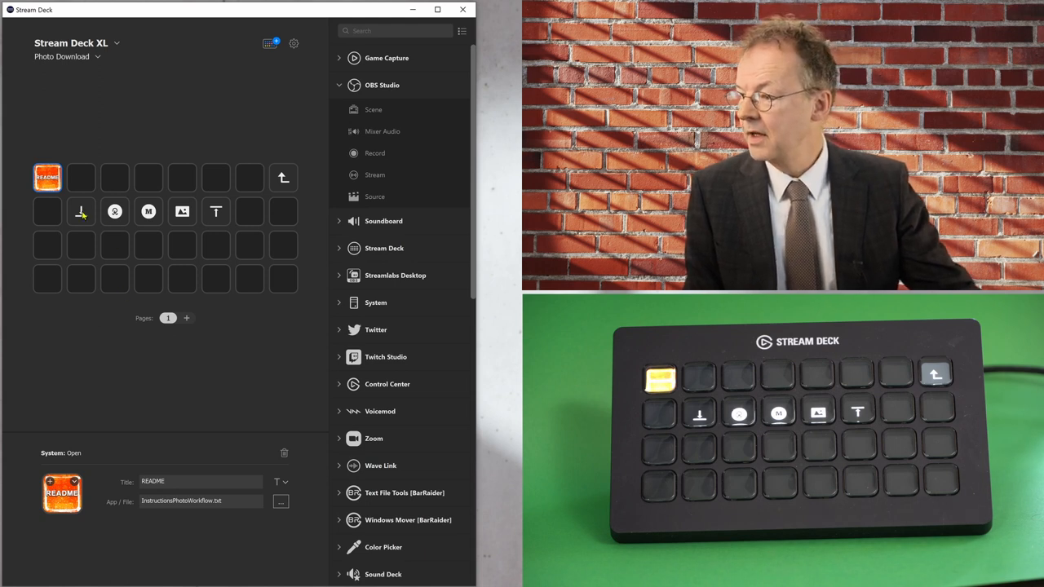
pyautogui.click(82, 212)
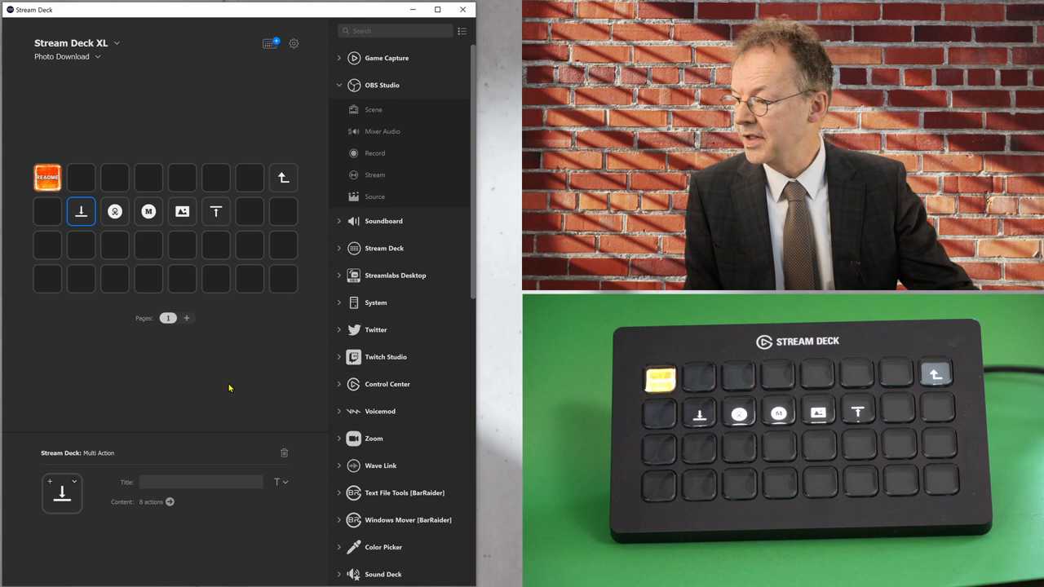
pyautogui.moveTo(179, 502)
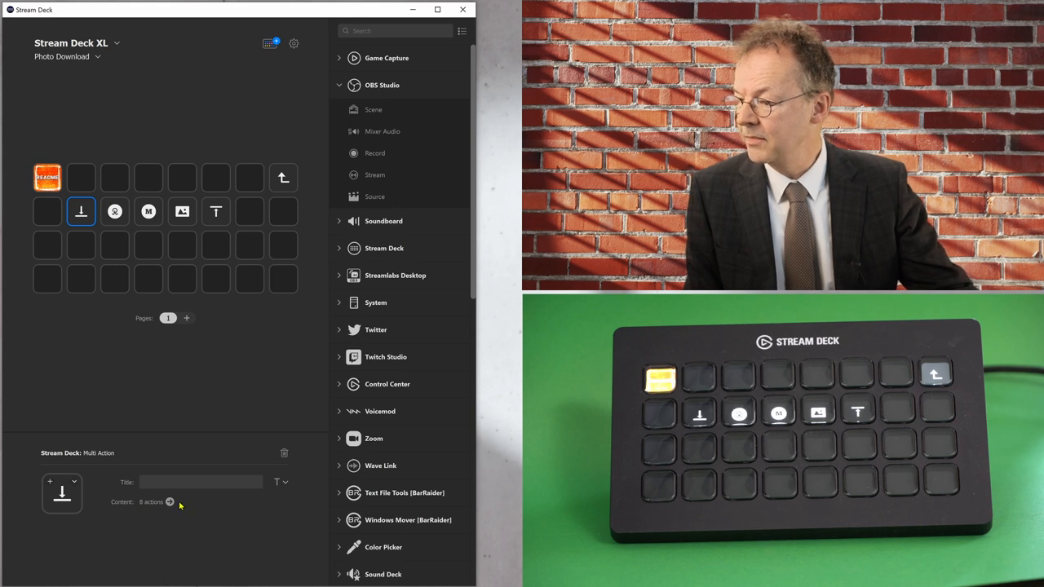
pyautogui.click(170, 503)
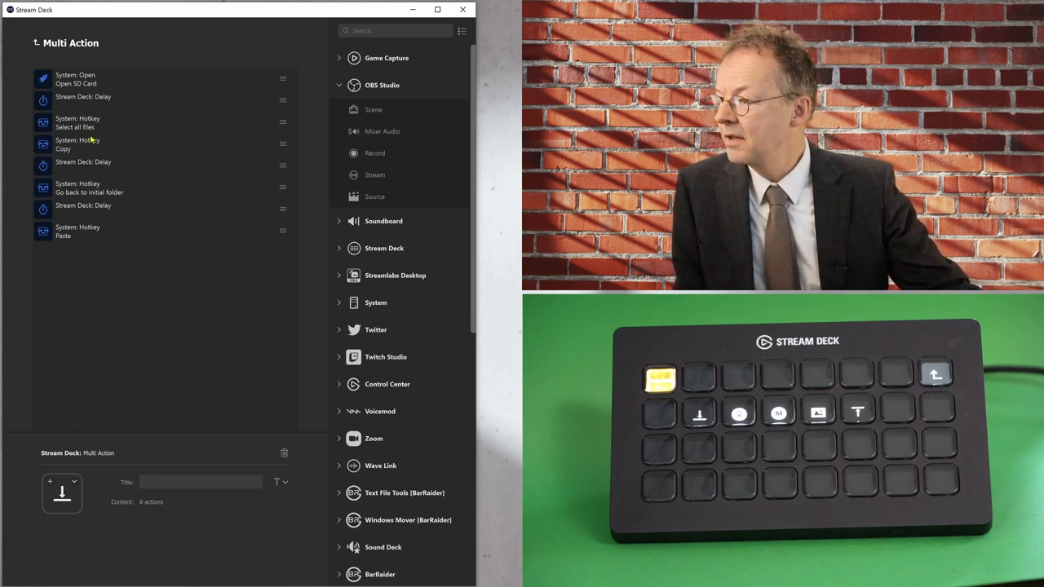
pyautogui.moveTo(117, 187)
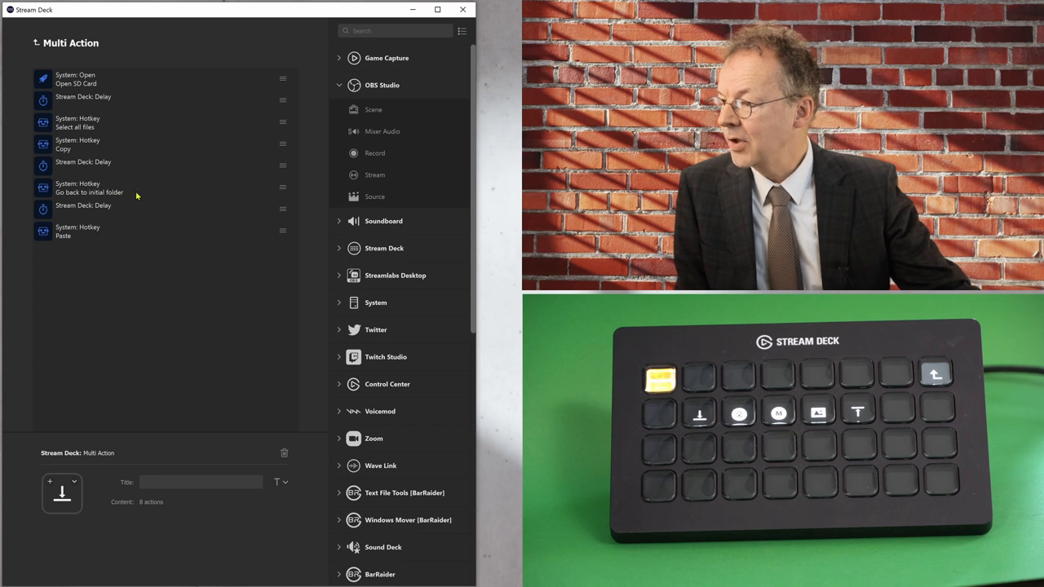
pyautogui.click(106, 187)
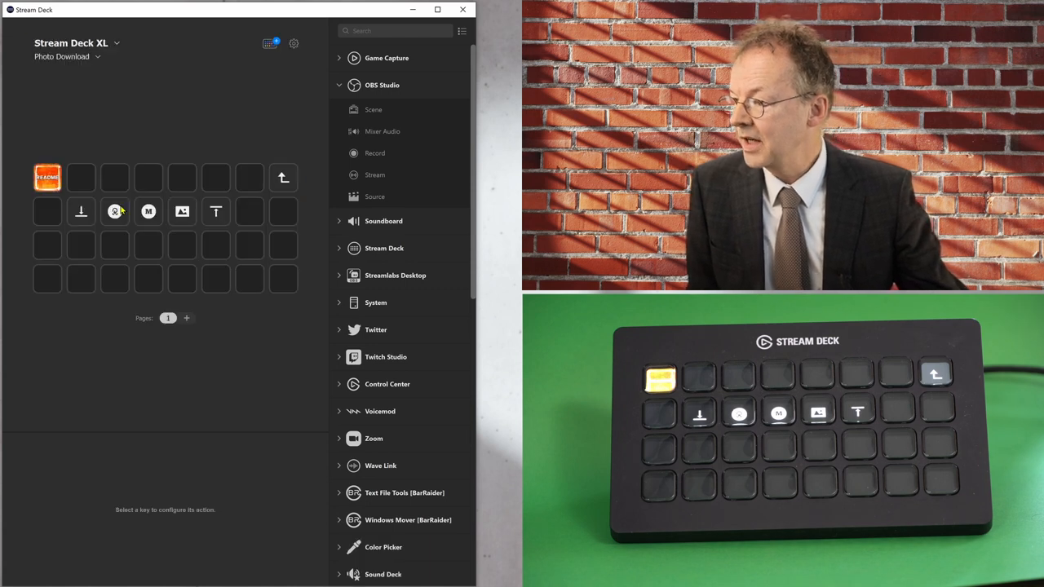
pyautogui.click(114, 212)
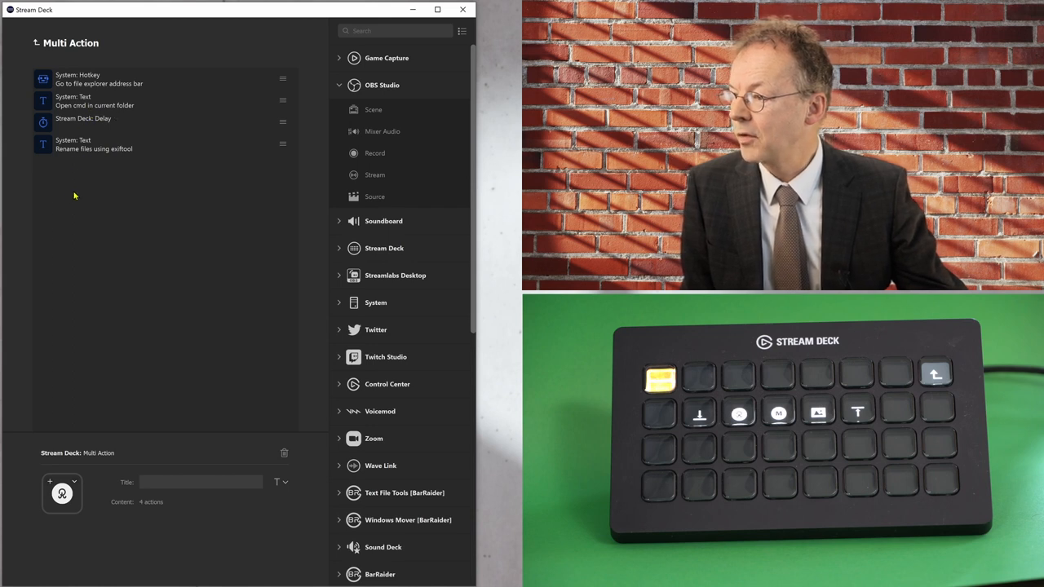
pyautogui.click(93, 143)
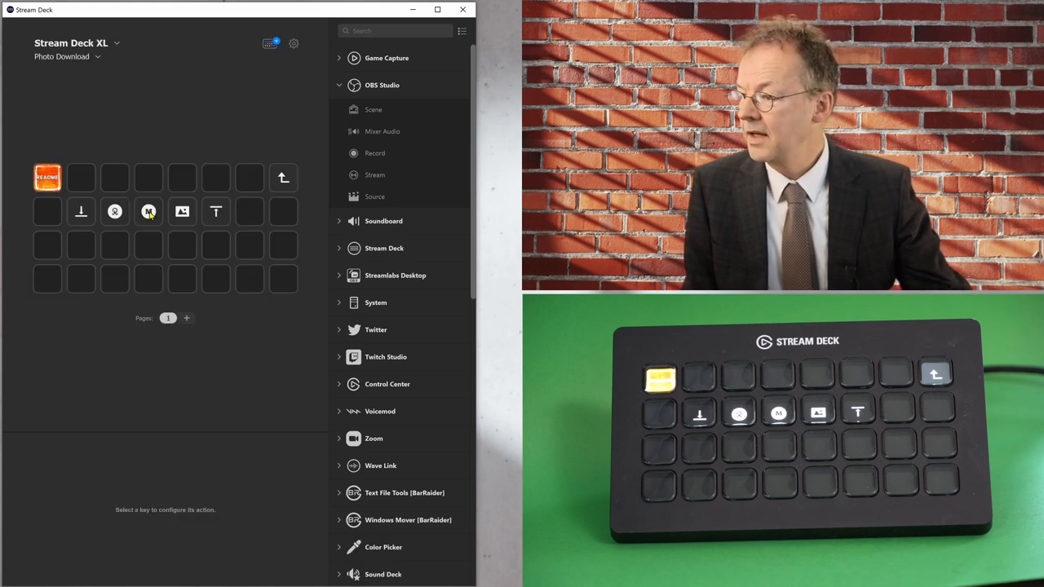
# Step: Inspect the exiftool key, the rawtherapee-cli key, and the fifth key's twelve-action Multi Action
pyautogui.click(147, 212)
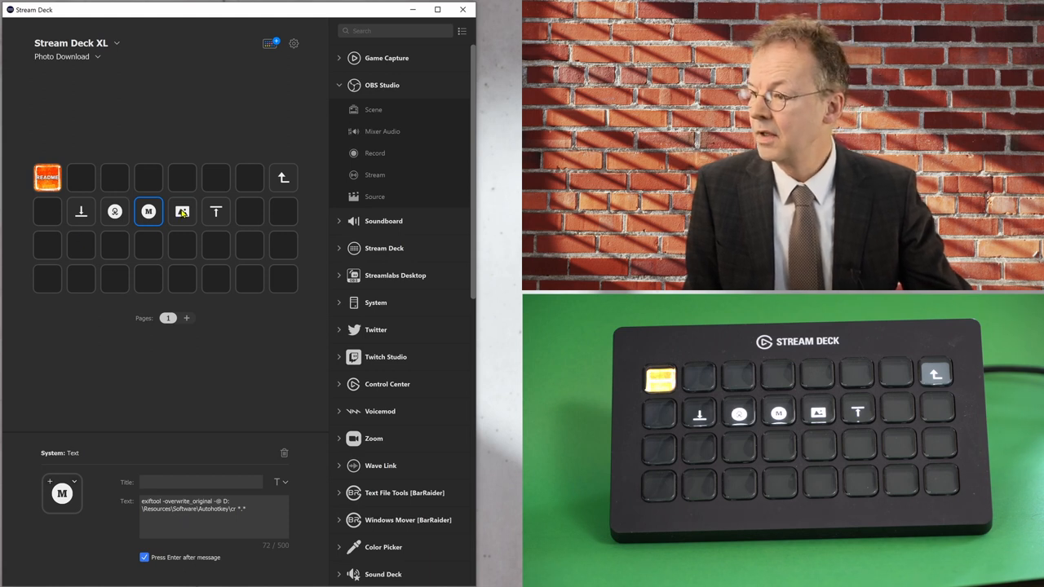
pyautogui.click(182, 212)
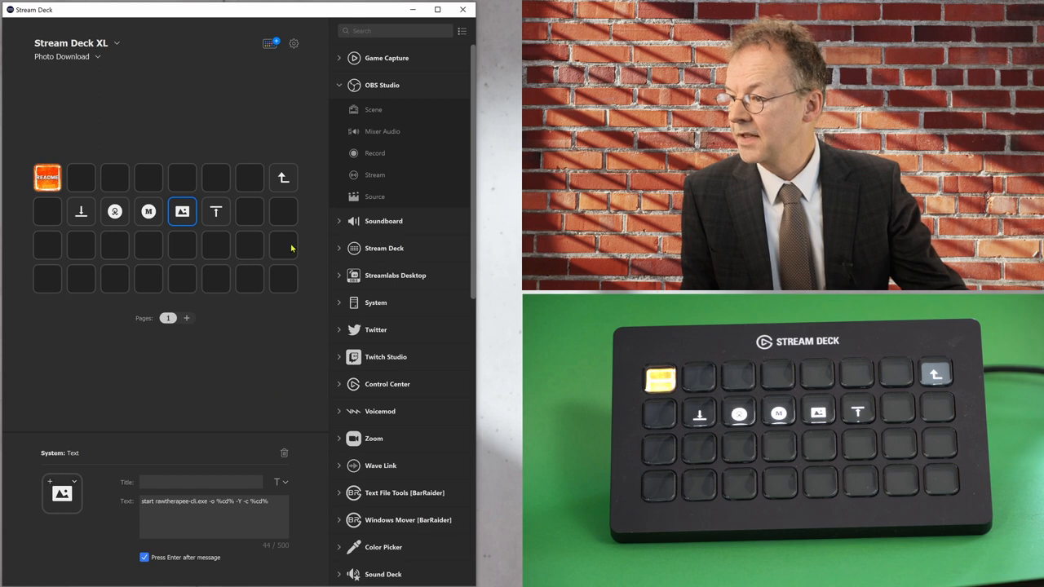
pyautogui.click(216, 212)
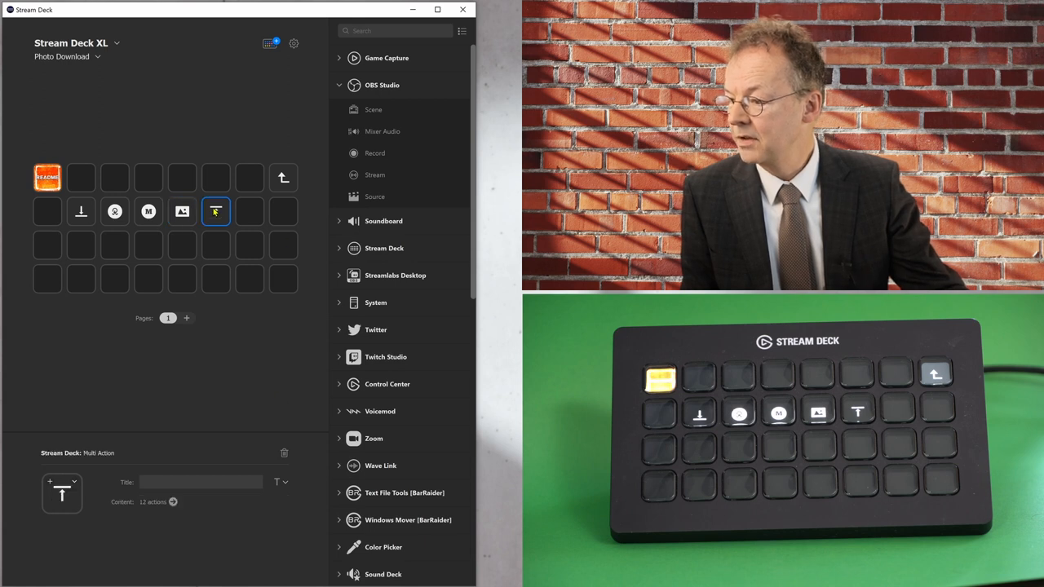